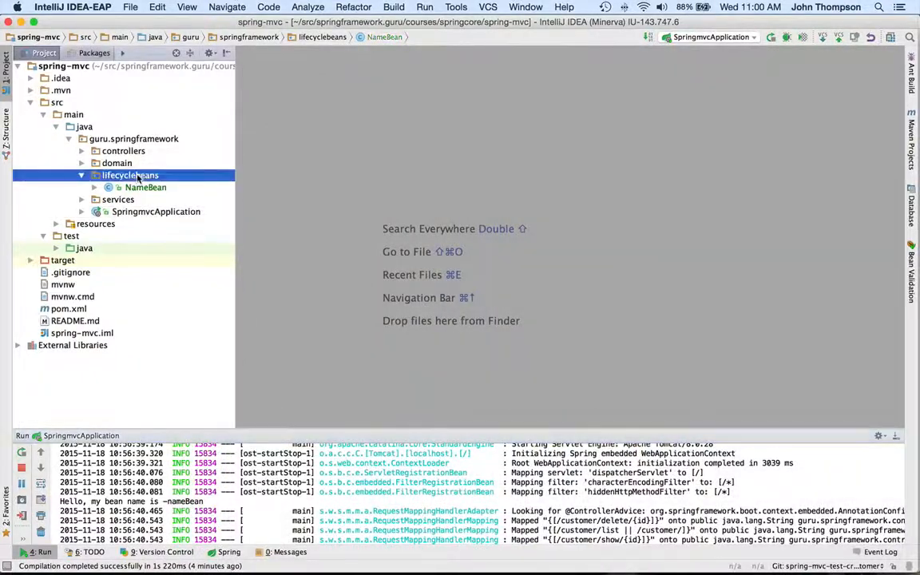
# - Create a new Java class FactoryAwareBean in the lifecyclebeans package
pyautogui.rightClick(130, 175)
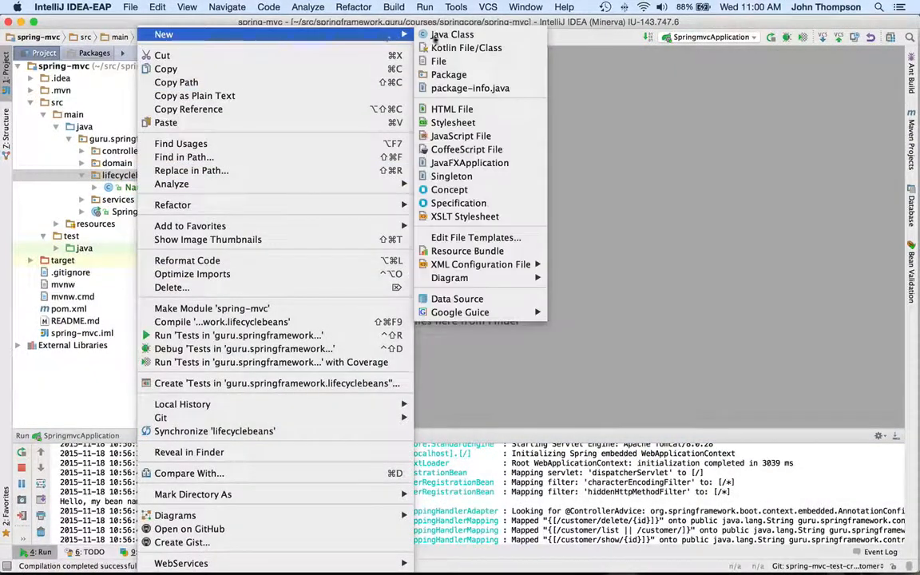
pyautogui.click(453, 34)
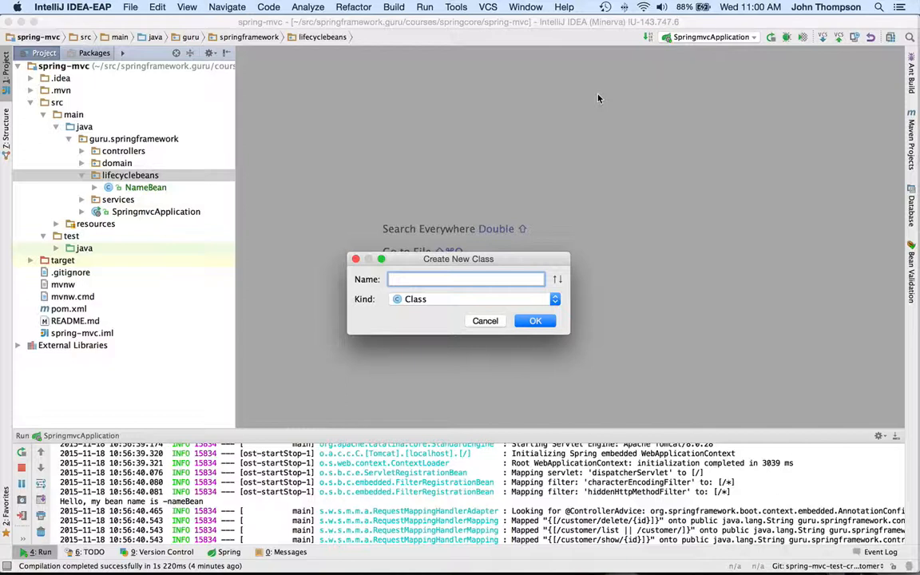
pyautogui.write('FactoryAwa')
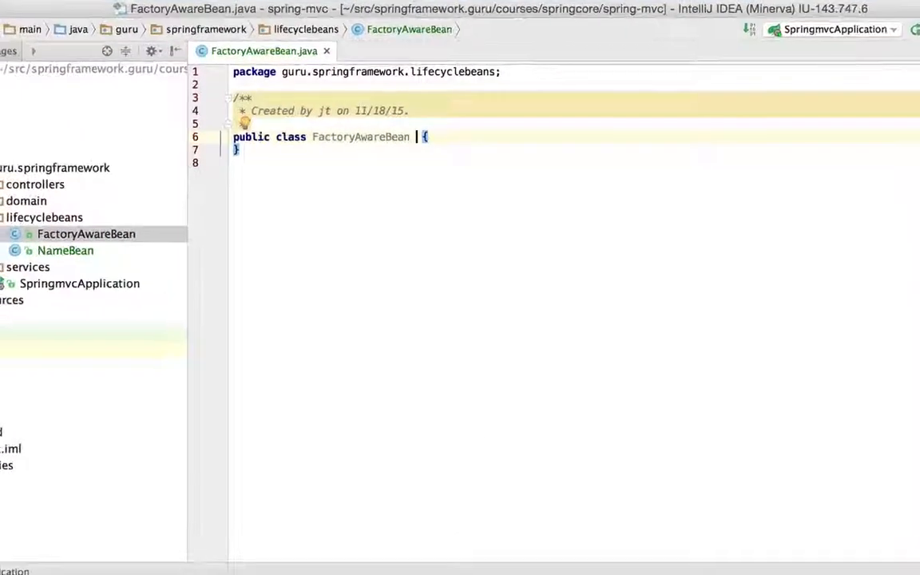
# - Declare FactoryAwareBean as implementing BeanFactoryAware, chosen from code completion
pyautogui.write('implements')
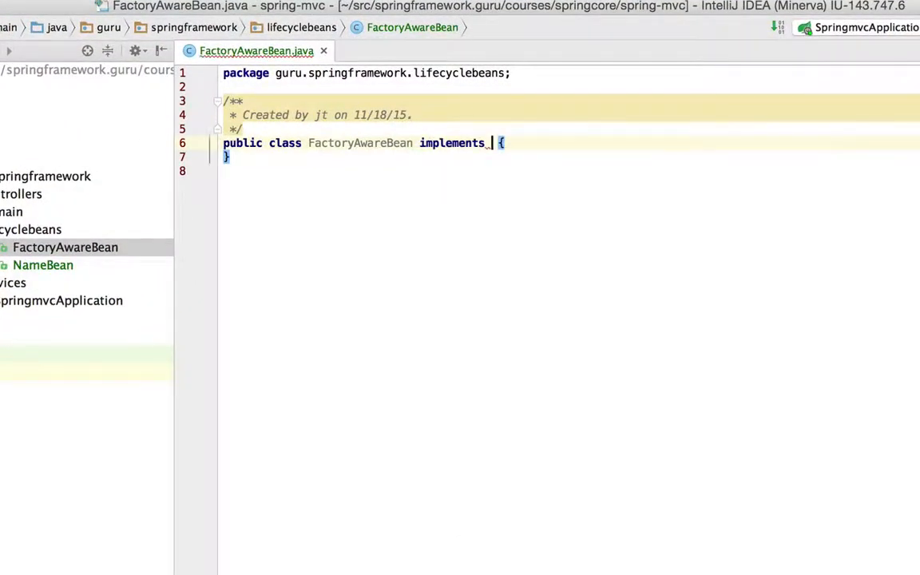
pyautogui.write('B')
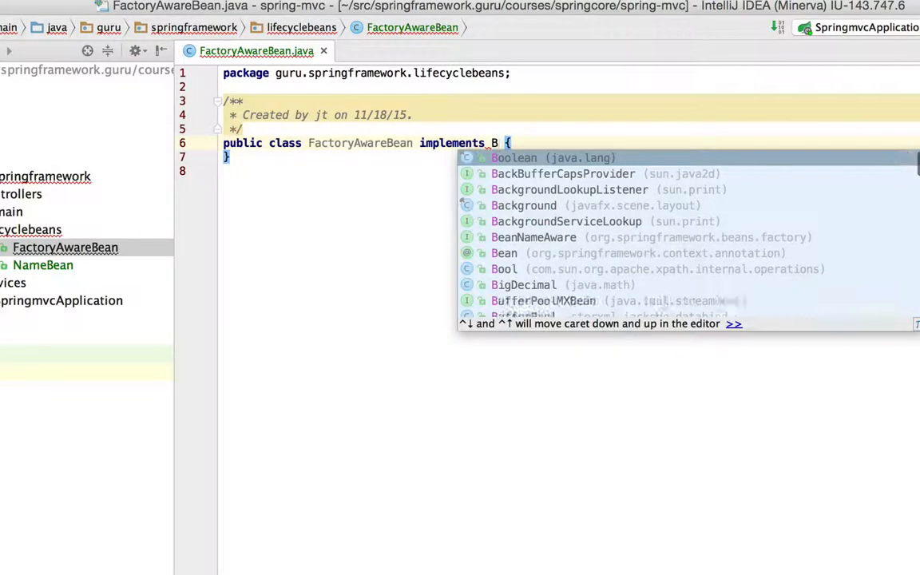
pyautogui.write('eanF')
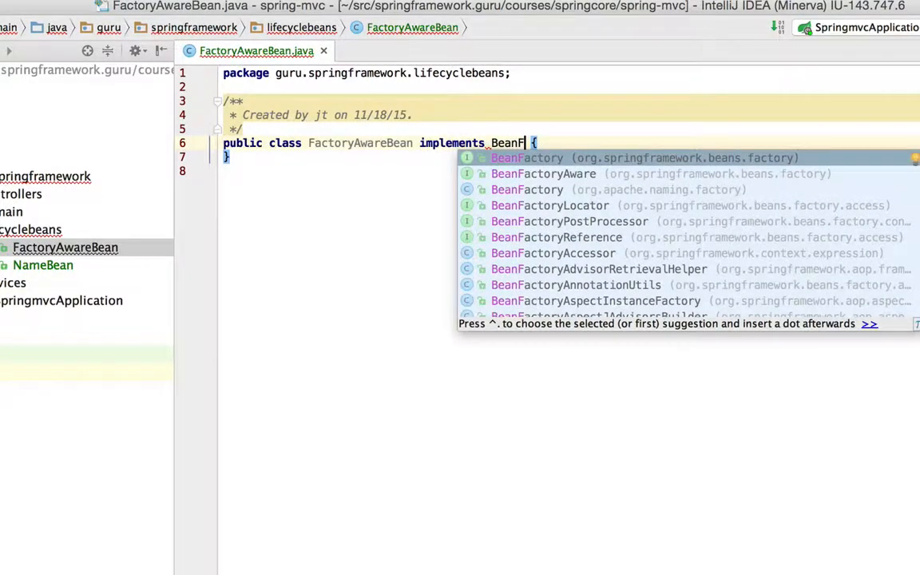
pyautogui.click(543, 173)
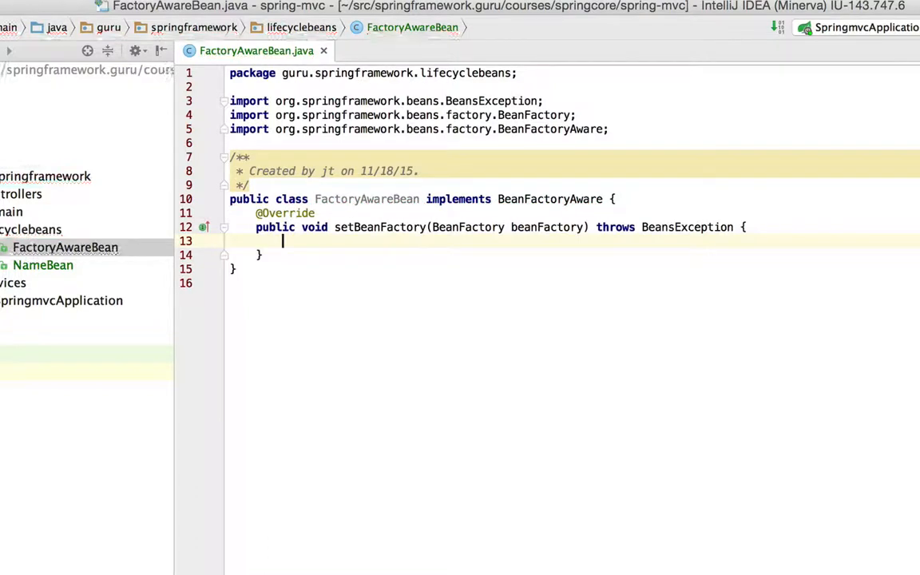
# - Add a System.out.println call in setBeanFactory with the message "I got the fact"
pyautogui.write('System.')
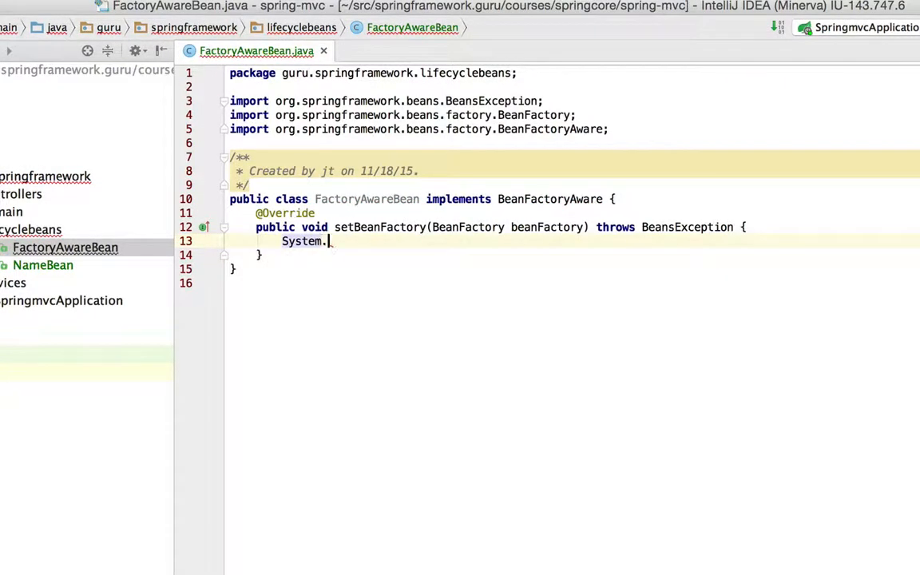
pyautogui.write('out.')
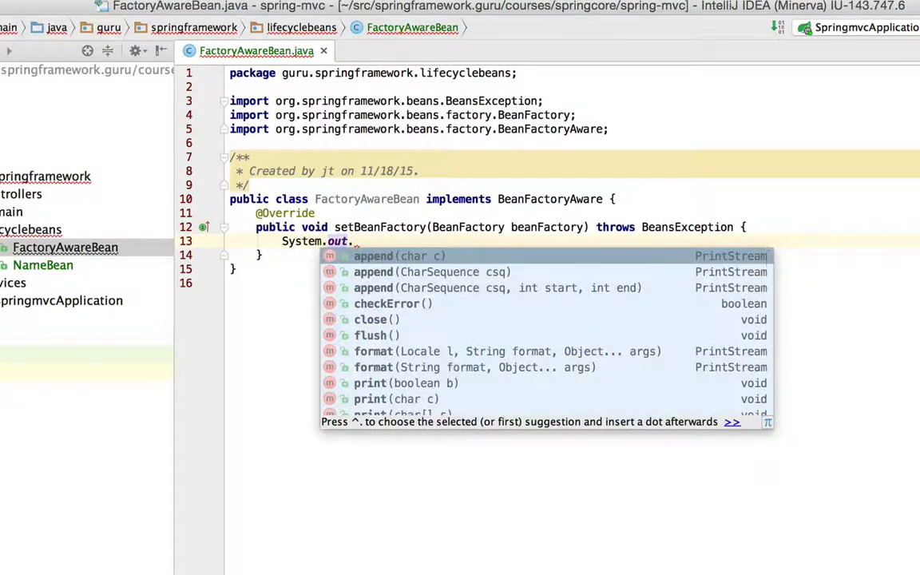
pyautogui.write('println("I')
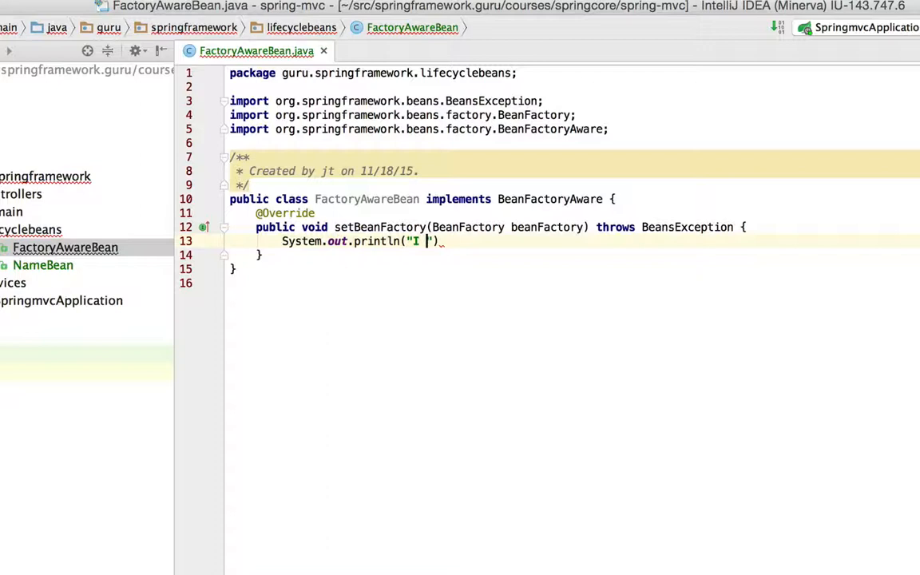
pyautogui.write('got the fact')
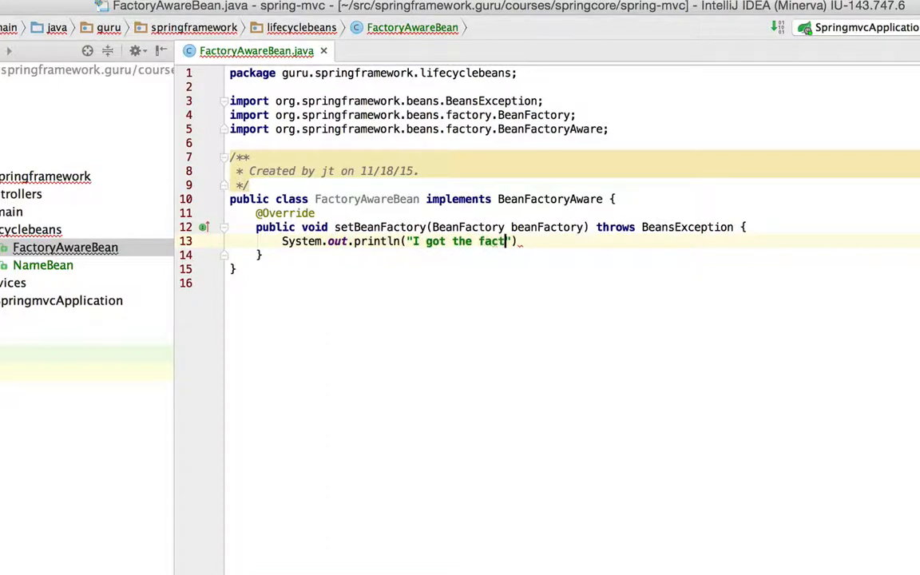